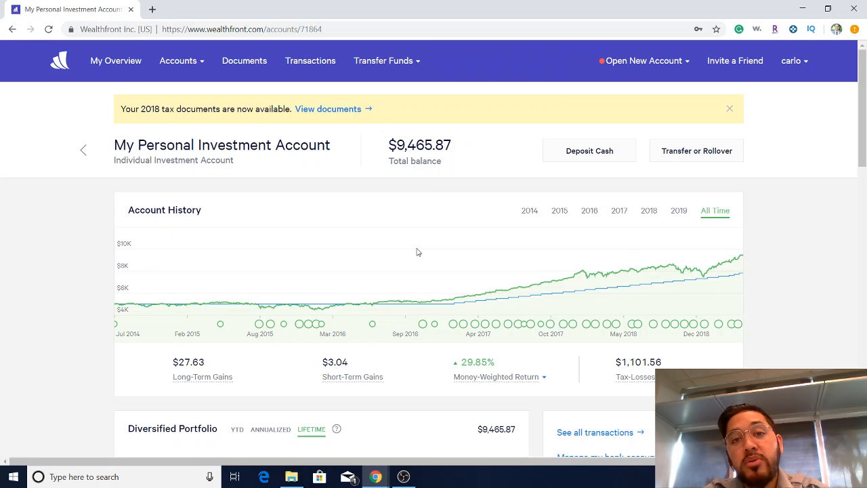
{"action": "mouse_move", "coordinate": [400, 229]}
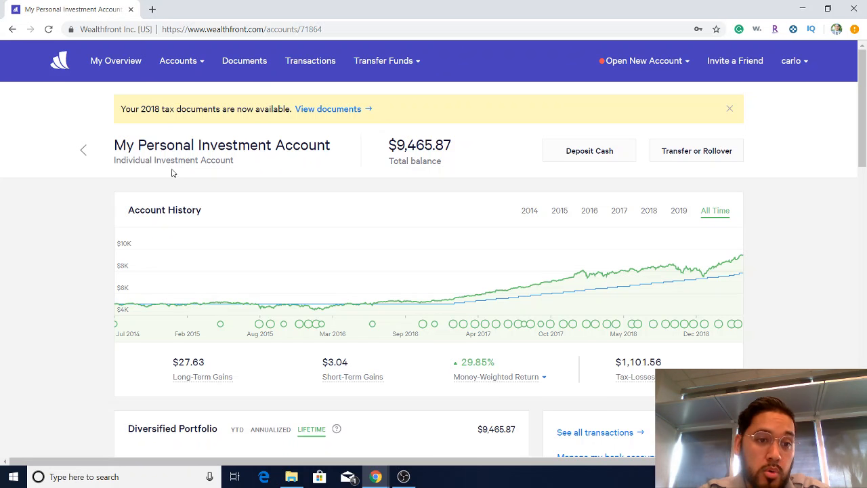
{"action": "mouse_move", "coordinate": [425, 175]}
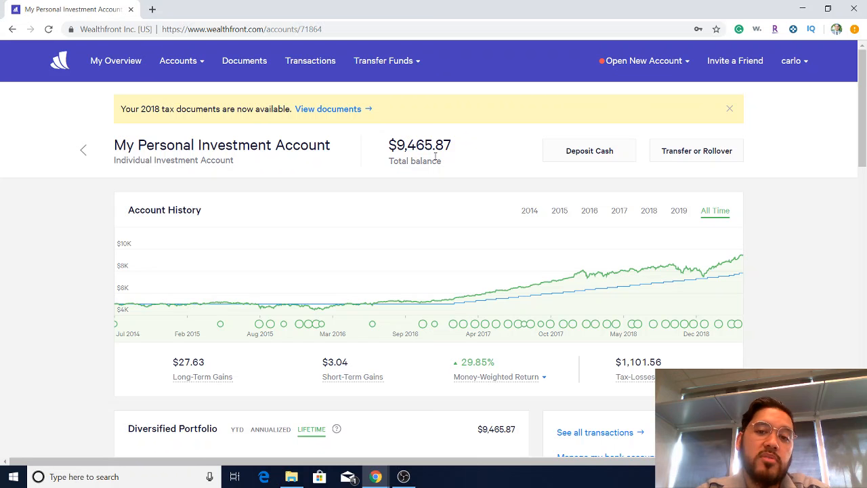
- Switch the Diversified Portfolio returns to year-to-date, showing U.S. Stocks at 16.4% and Foreign Stocks at 13.4%
{"action": "scroll", "scroll_direction": "down", "scroll_amount": 3}
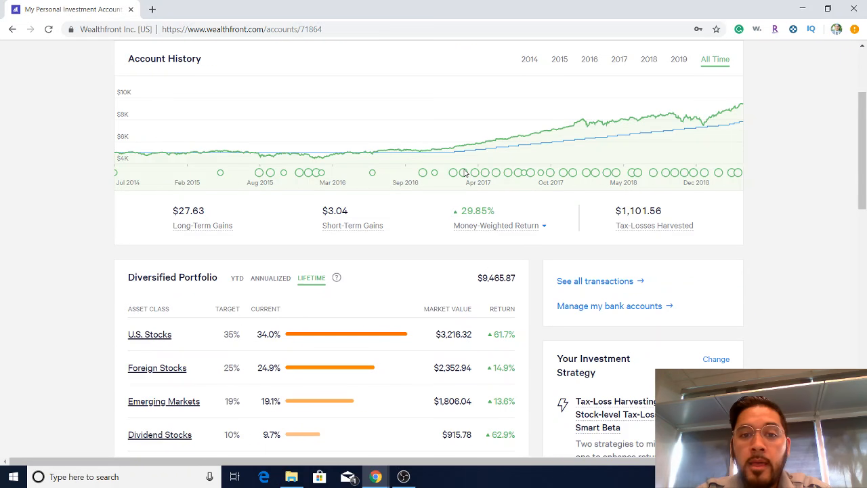
{"action": "scroll", "scroll_direction": "up", "scroll_amount": 3}
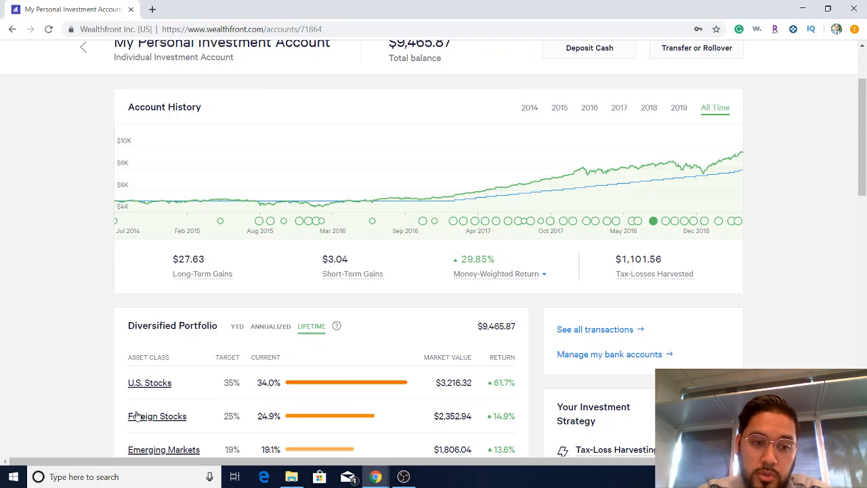
{"action": "left_click", "coordinate": [236, 326]}
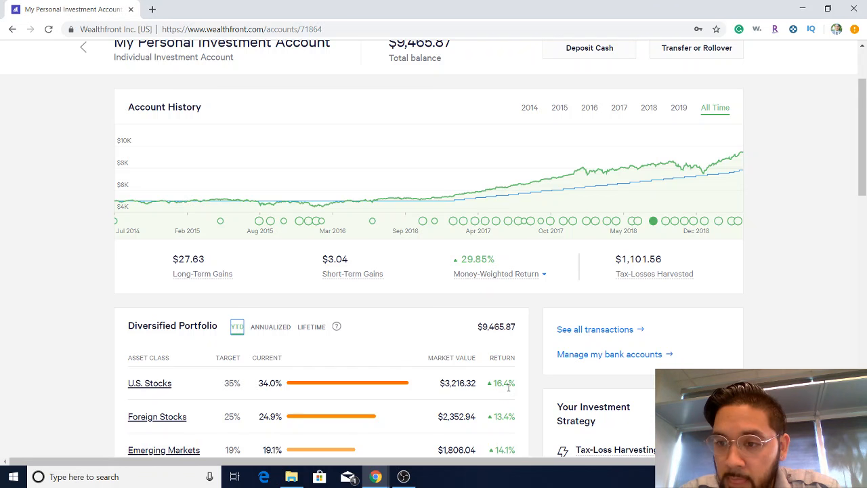
{"action": "mouse_move", "coordinate": [797, 197]}
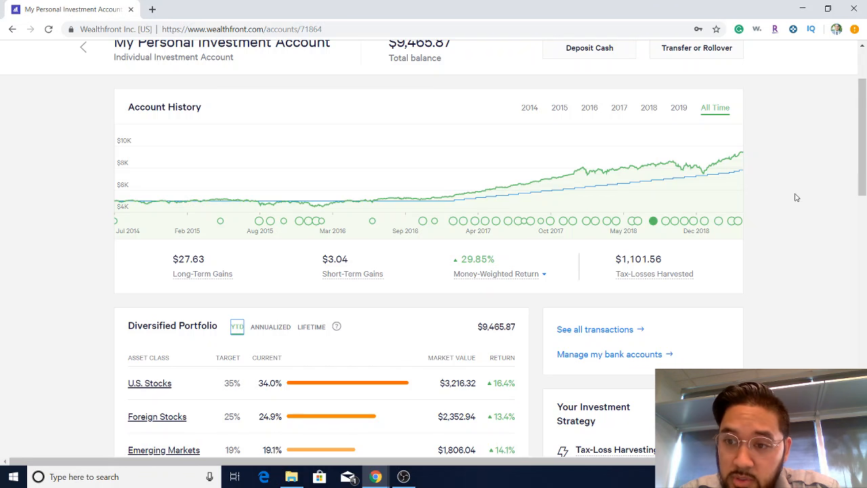
{"action": "mouse_move", "coordinate": [528, 390]}
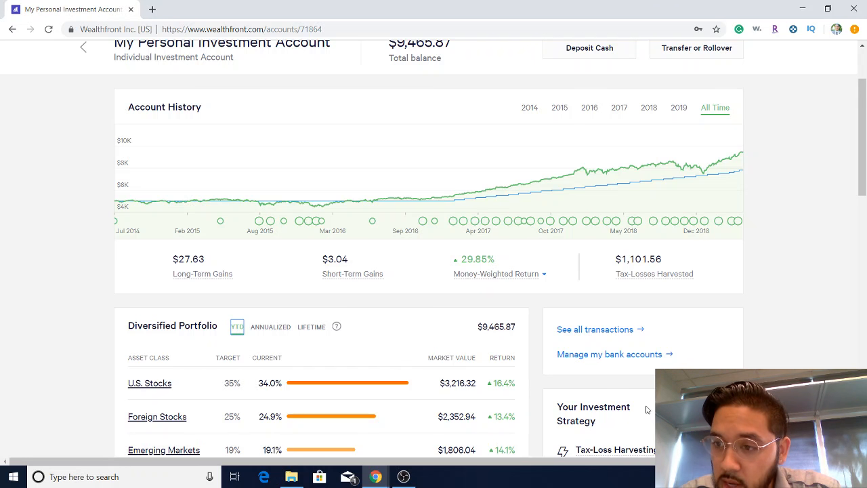
{"action": "mouse_move", "coordinate": [819, 319]}
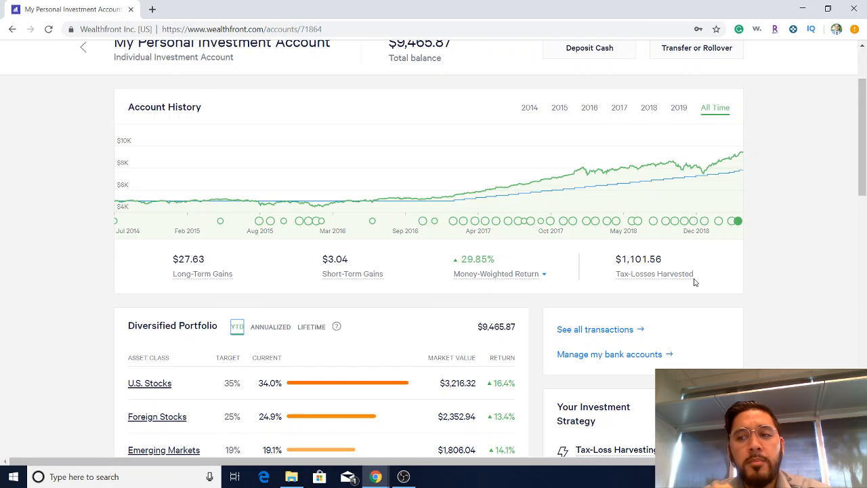
{"action": "mouse_move", "coordinate": [587, 275]}
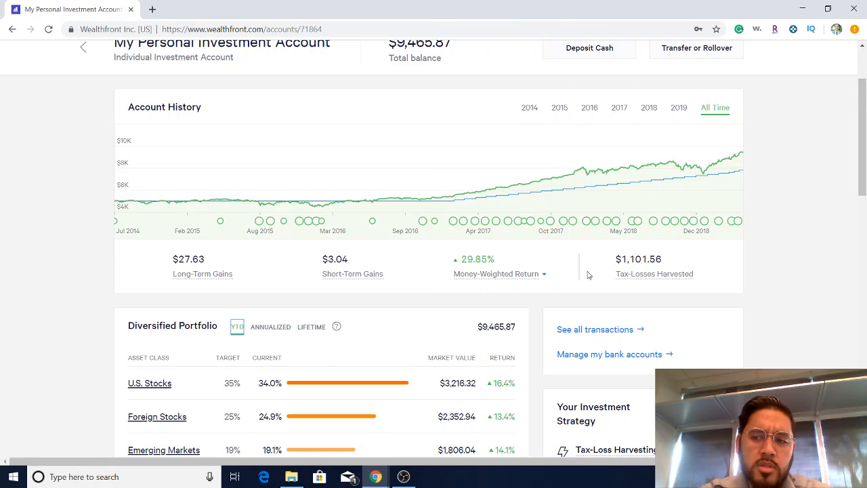
{"action": "mouse_move", "coordinate": [286, 387]}
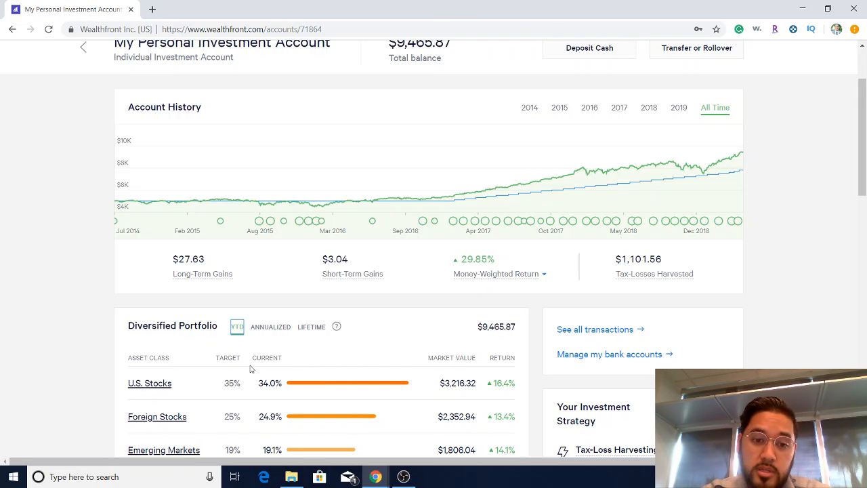
{"action": "mouse_move", "coordinate": [249, 353]}
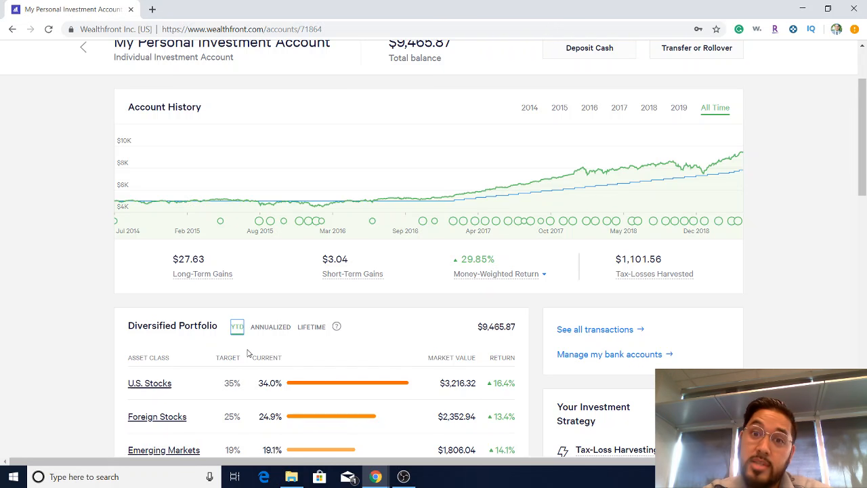
{"action": "scroll", "scroll_direction": "down", "scroll_amount": 3}
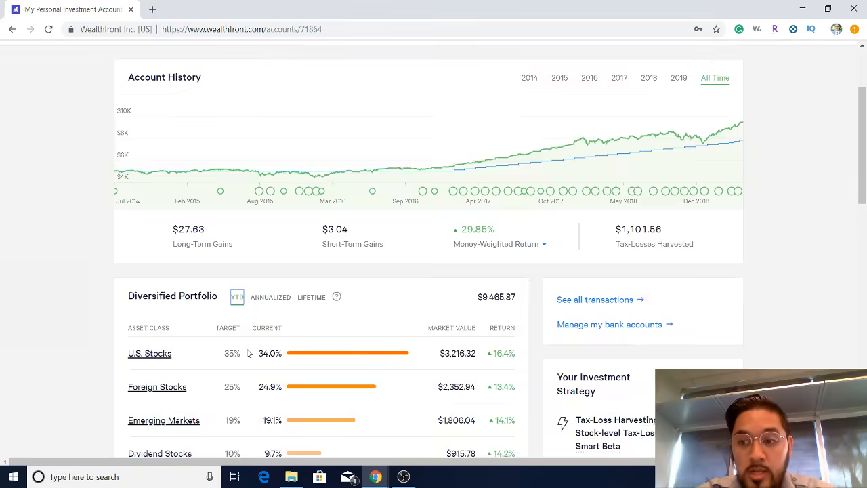
{"action": "scroll", "scroll_direction": "down", "scroll_amount": 3}
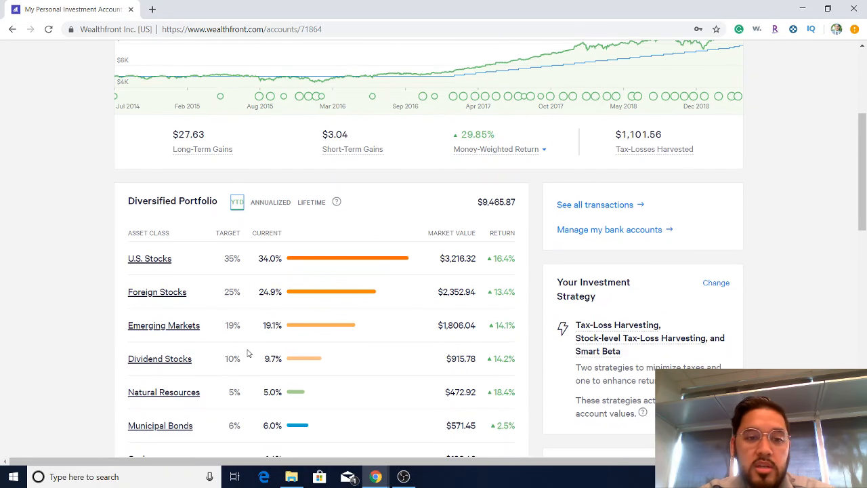
{"action": "scroll", "scroll_direction": "down", "scroll_amount": 3}
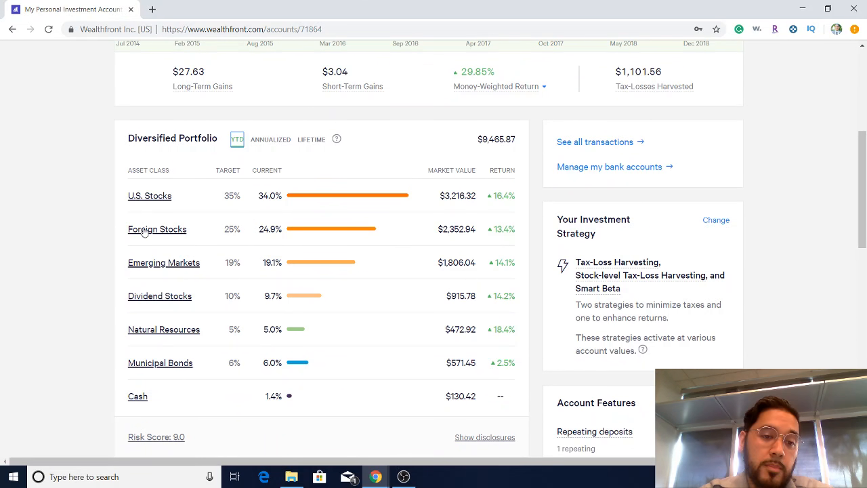
{"action": "mouse_move", "coordinate": [170, 265]}
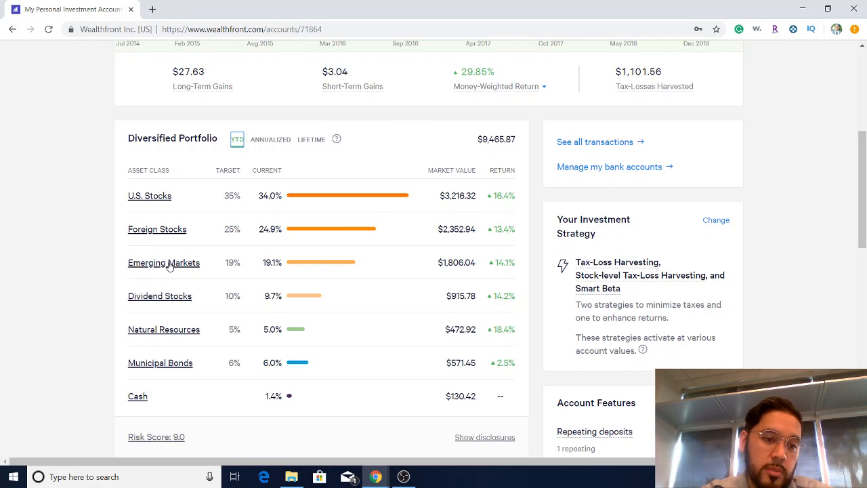
{"action": "mouse_move", "coordinate": [162, 391]}
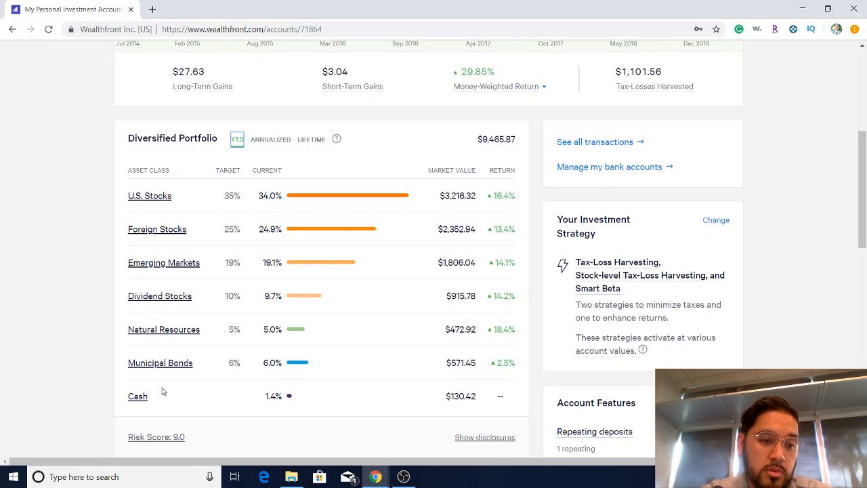
{"action": "mouse_move", "coordinate": [325, 309]}
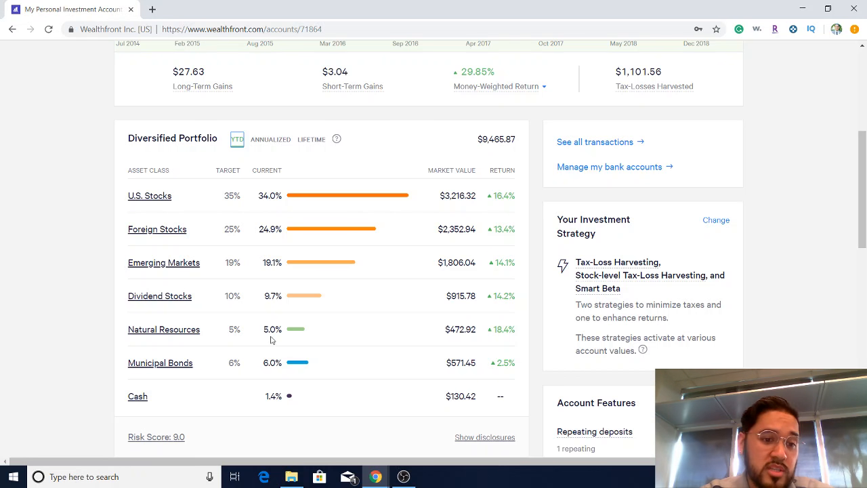
{"action": "mouse_move", "coordinate": [188, 350]}
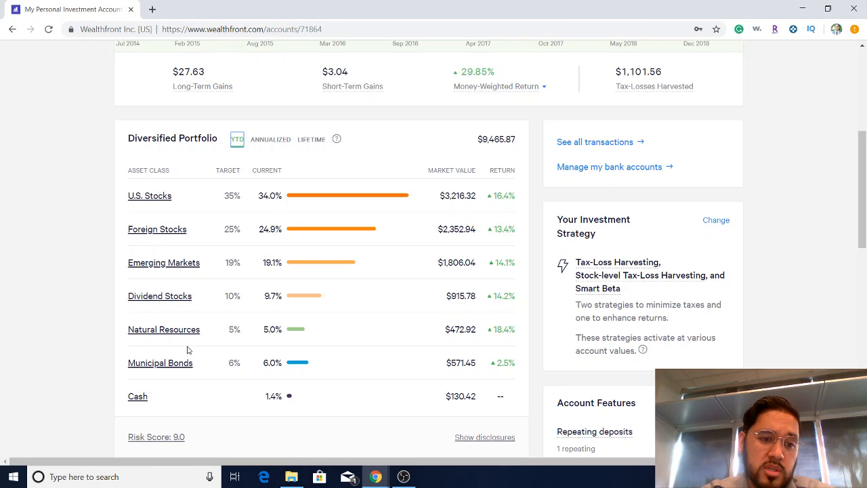
{"action": "mouse_move", "coordinate": [200, 334]}
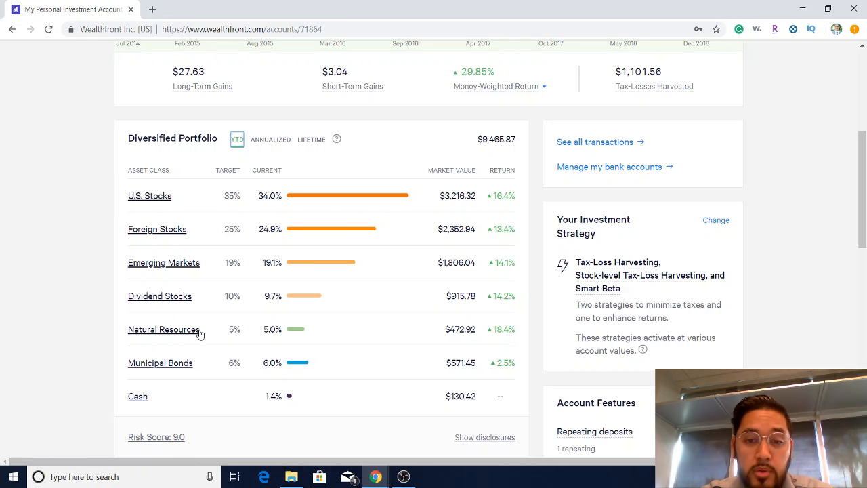
{"action": "mouse_move", "coordinate": [186, 264]}
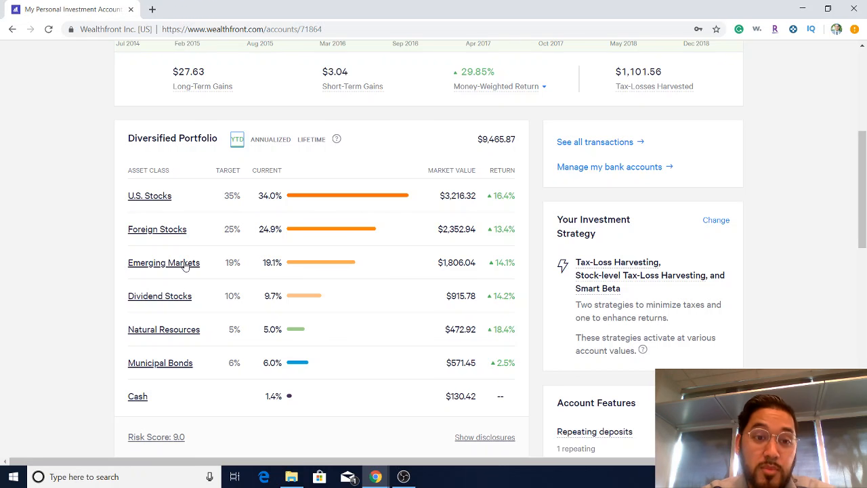
{"action": "mouse_move", "coordinate": [122, 126]}
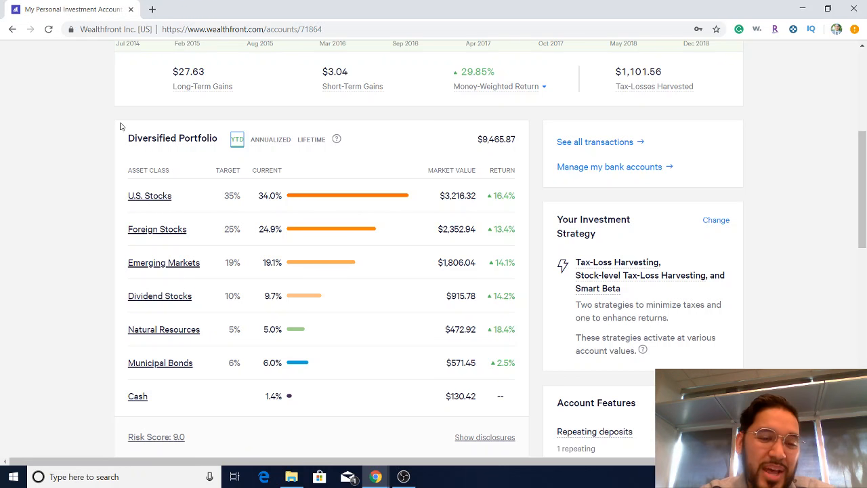
{"action": "mouse_move", "coordinate": [173, 210]}
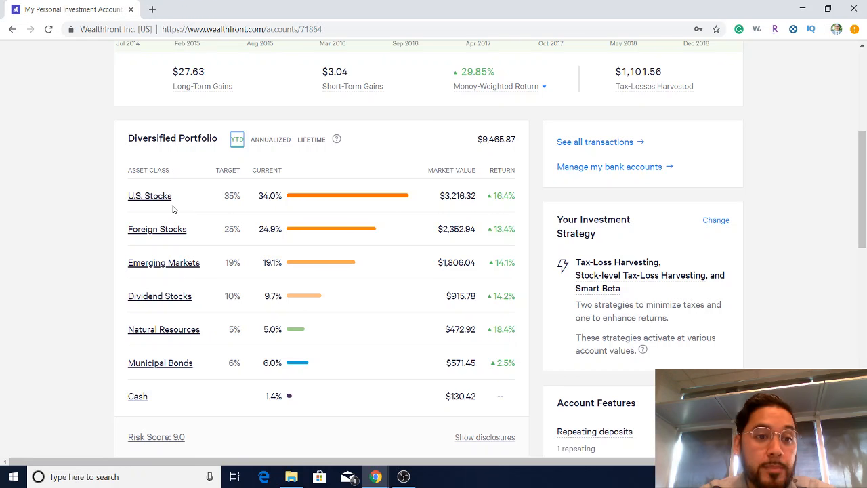
{"action": "mouse_move", "coordinate": [183, 204]}
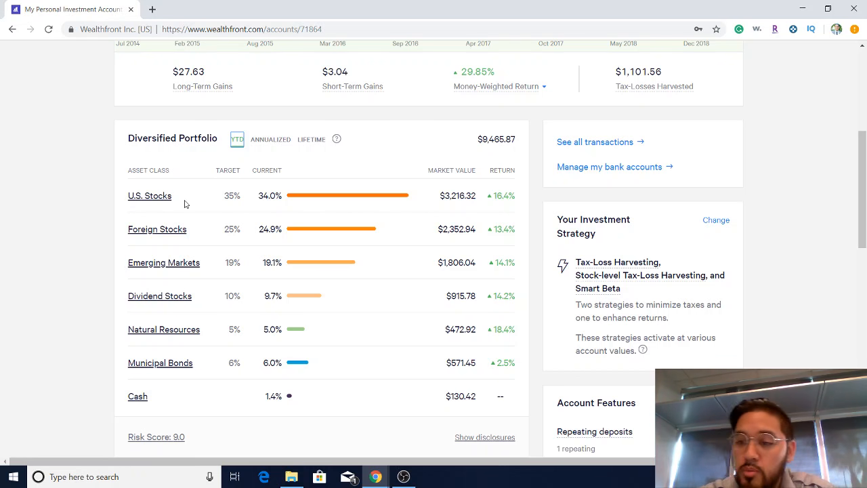
{"action": "mouse_move", "coordinate": [84, 340]}
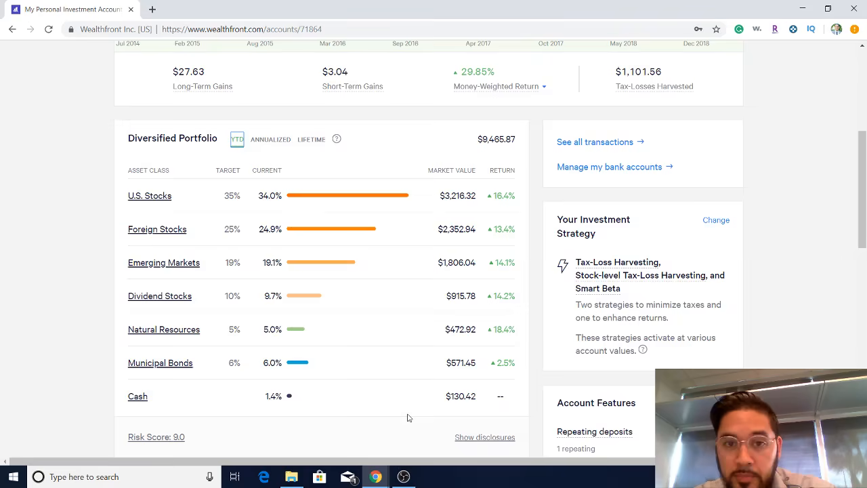
- Limit the Account History chart to 2019
{"action": "scroll", "scroll_direction": "up", "scroll_amount": 3}
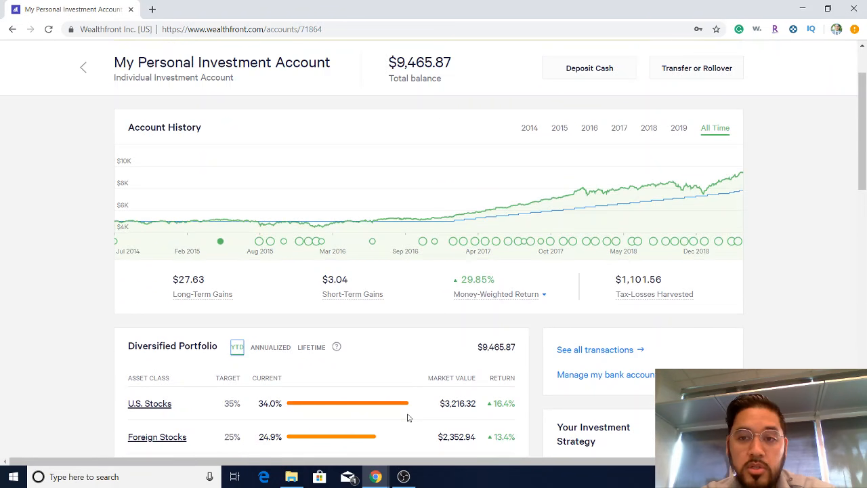
{"action": "scroll", "scroll_direction": "up", "scroll_amount": 3}
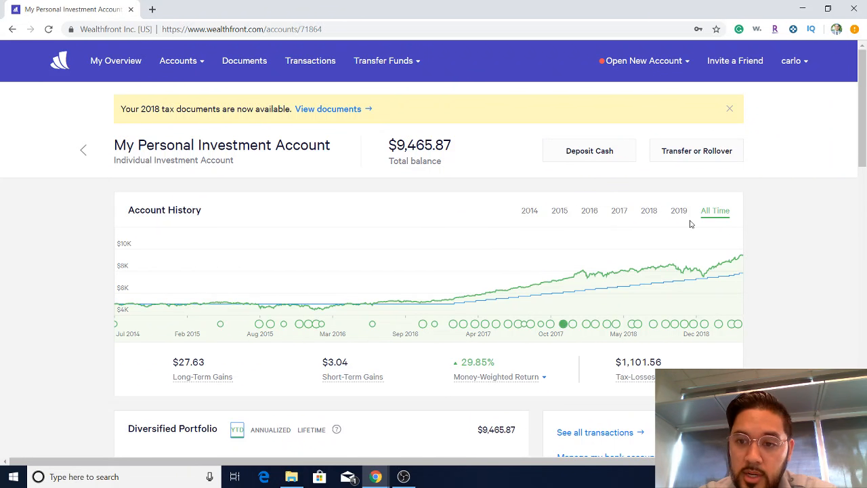
{"action": "left_click", "coordinate": [678, 210]}
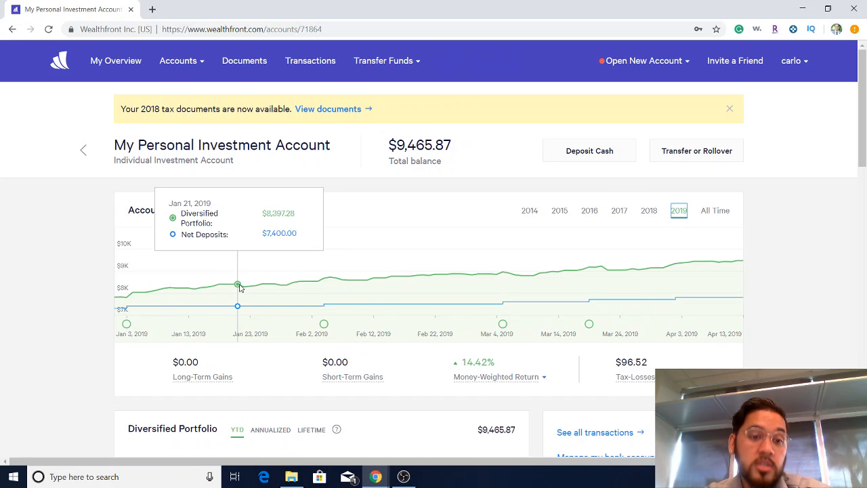
{"action": "mouse_move", "coordinate": [127, 298]}
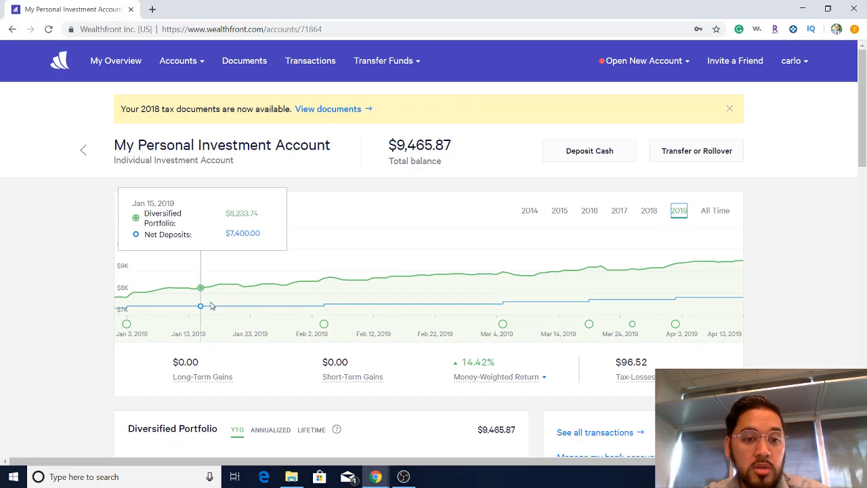
{"action": "mouse_move", "coordinate": [386, 305]}
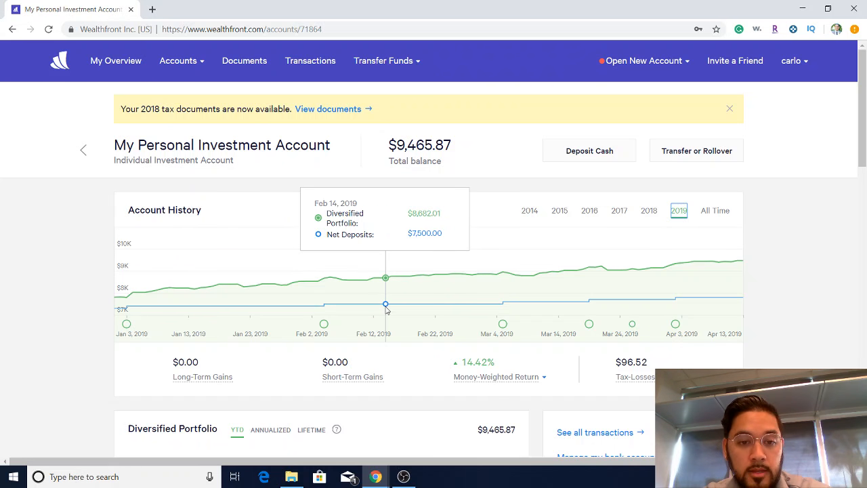
{"action": "mouse_move", "coordinate": [452, 304]}
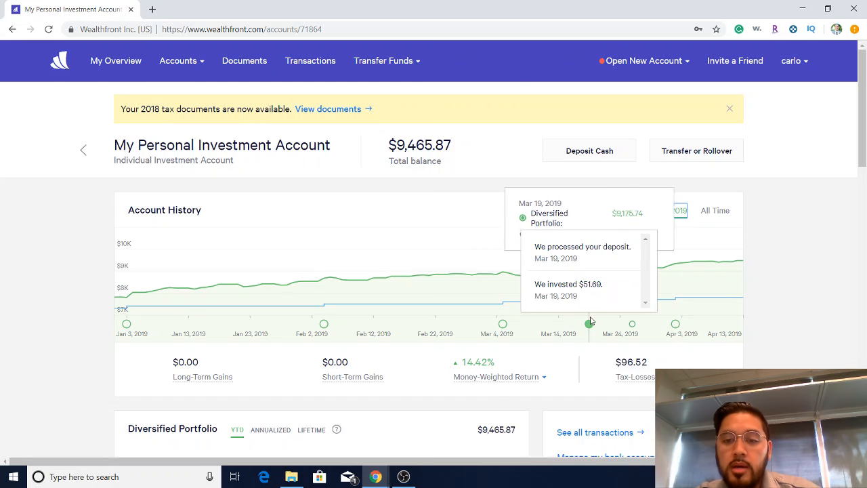
{"action": "mouse_move", "coordinate": [305, 304]}
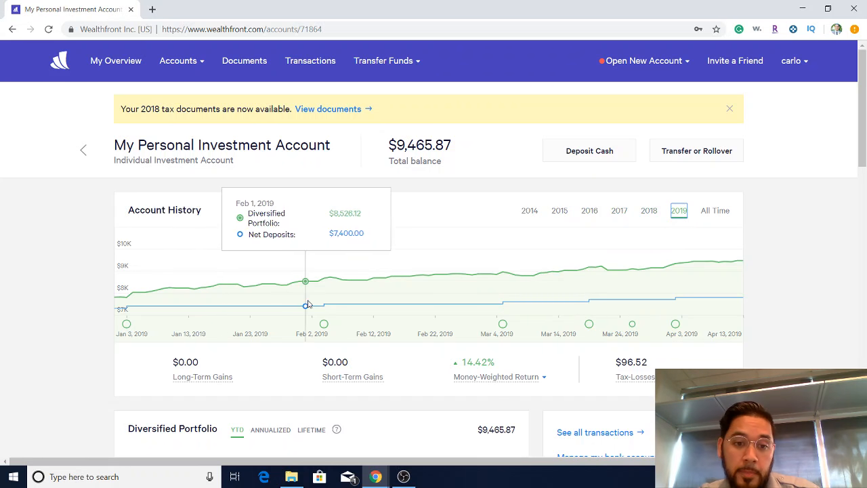
{"action": "mouse_move", "coordinate": [324, 323]}
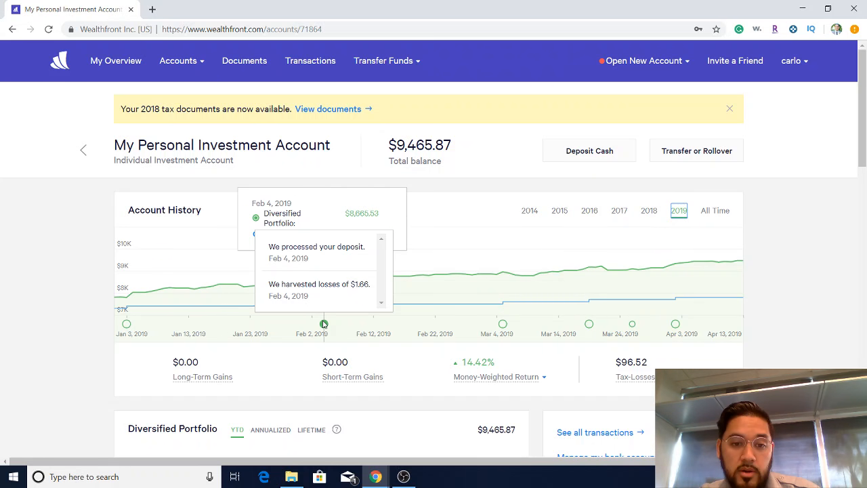
{"action": "mouse_move", "coordinate": [589, 324]}
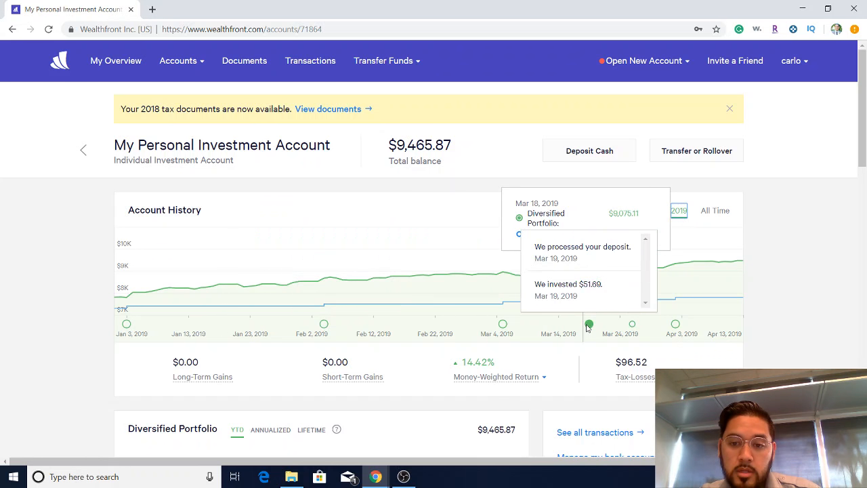
{"action": "mouse_move", "coordinate": [527, 322]}
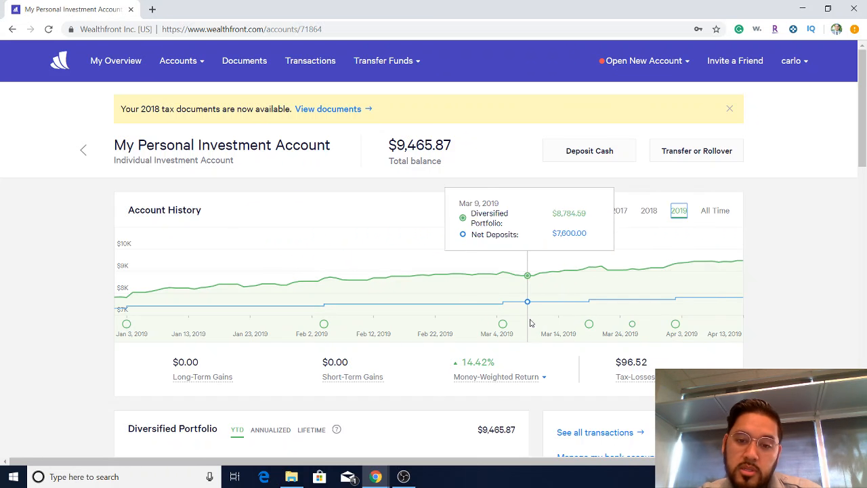
- Go to the Transactions page showing the pending $100.00 recurring deposit
{"action": "scroll", "scroll_direction": "down", "scroll_amount": 3}
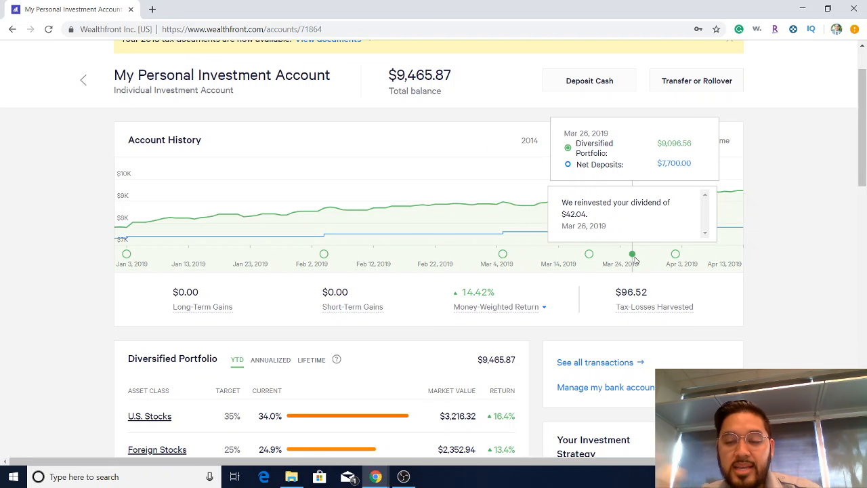
{"action": "scroll", "scroll_direction": "up", "scroll_amount": 3}
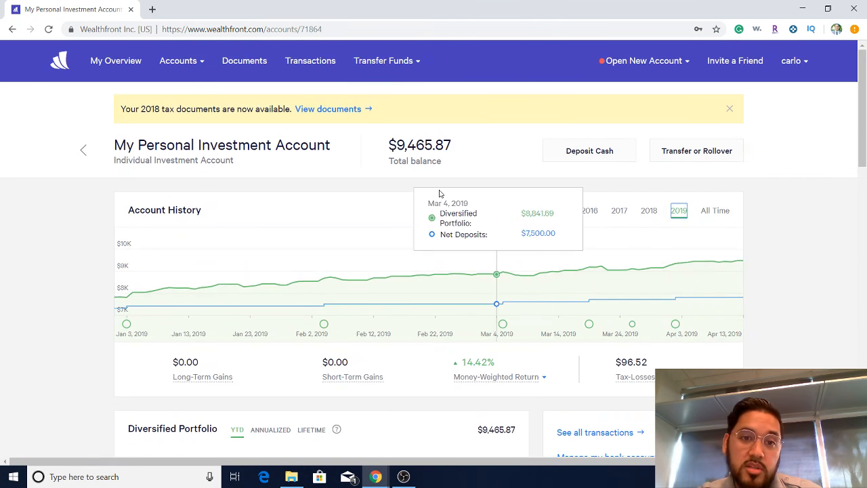
{"action": "mouse_move", "coordinate": [310, 60]}
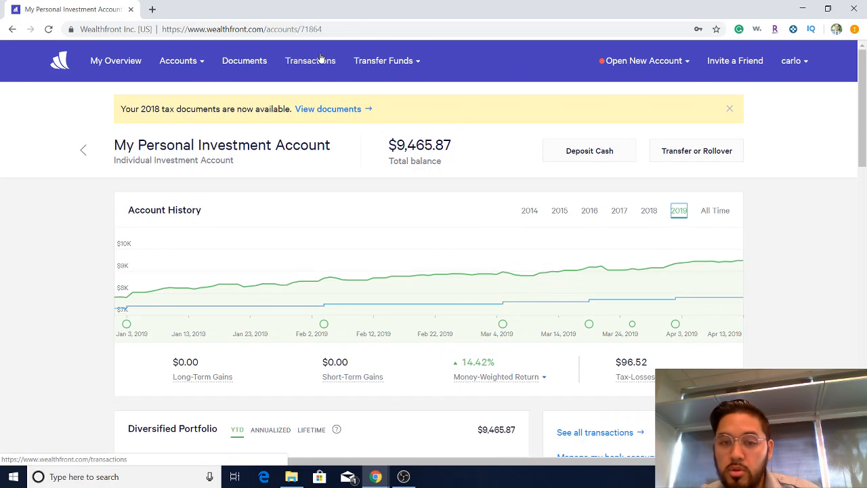
{"action": "left_click", "coordinate": [311, 60]}
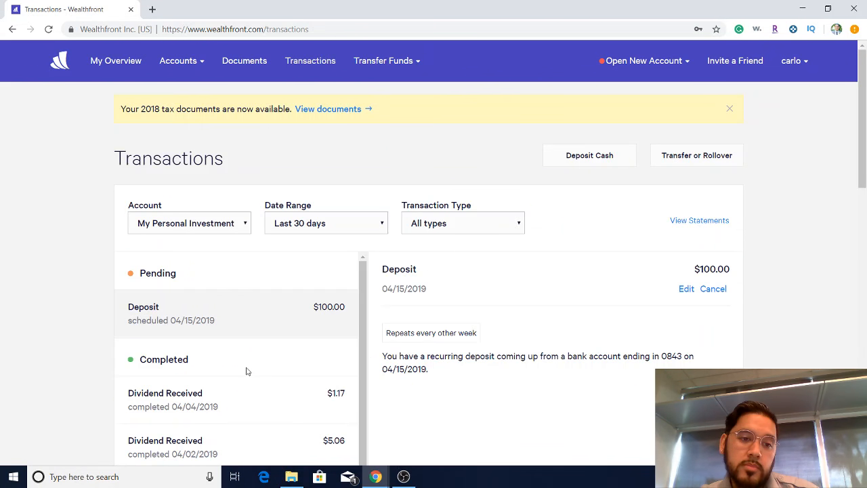
- Browse the transactions list to the 03/19/2019 investment of one VTEB share for $51.69
{"action": "scroll", "scroll_direction": "down", "scroll_amount": 3}
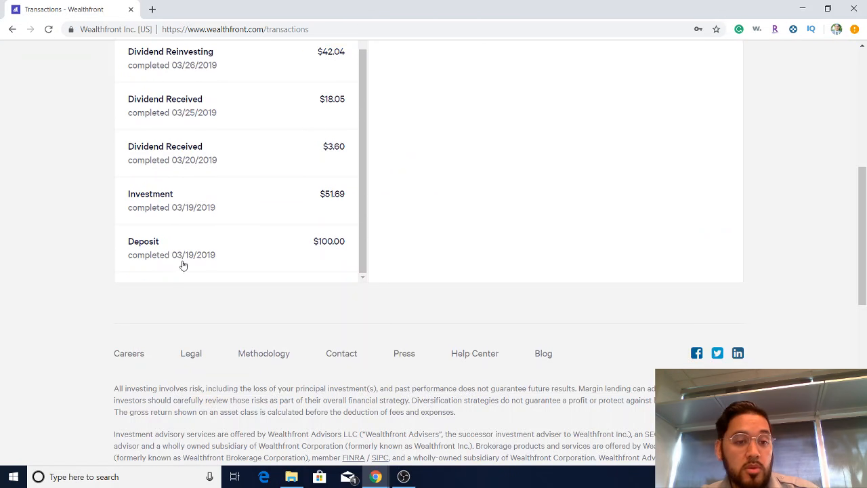
{"action": "mouse_move", "coordinate": [192, 224]}
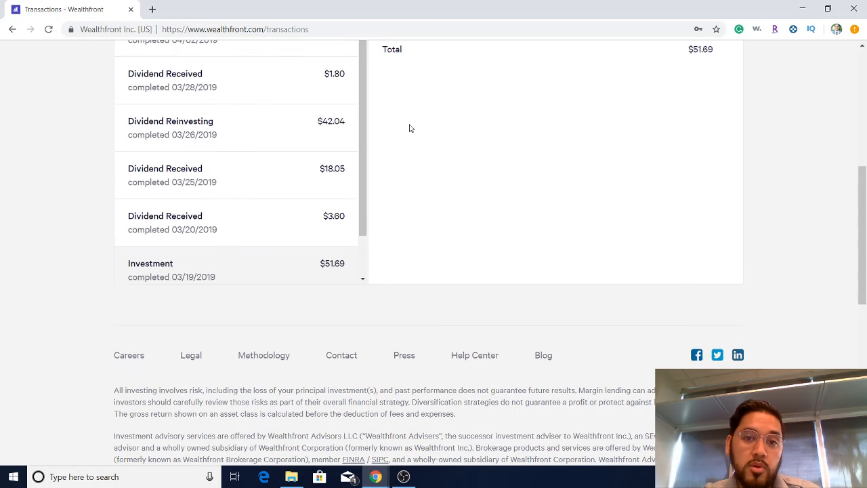
{"action": "scroll", "scroll_direction": "up", "scroll_amount": 3}
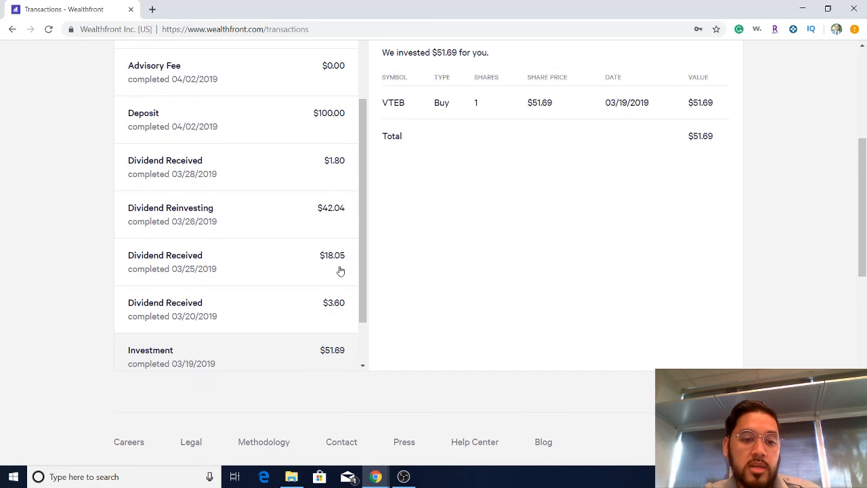
{"action": "mouse_move", "coordinate": [415, 112]}
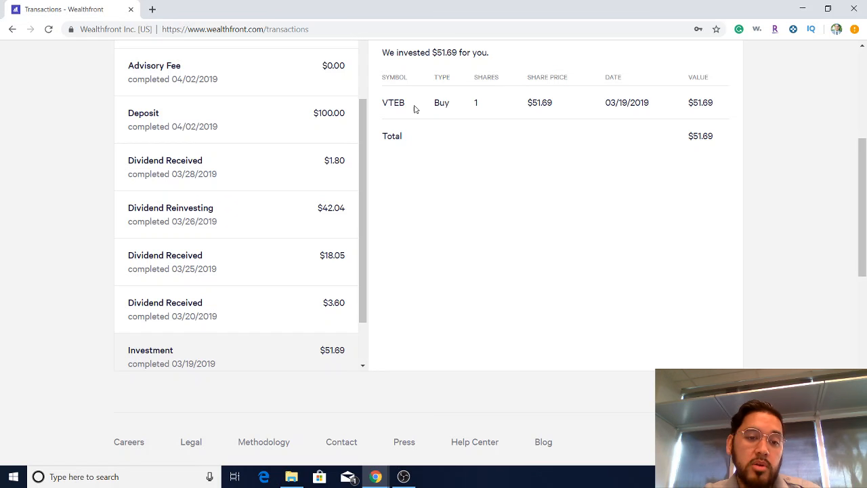
{"action": "mouse_move", "coordinate": [597, 172]}
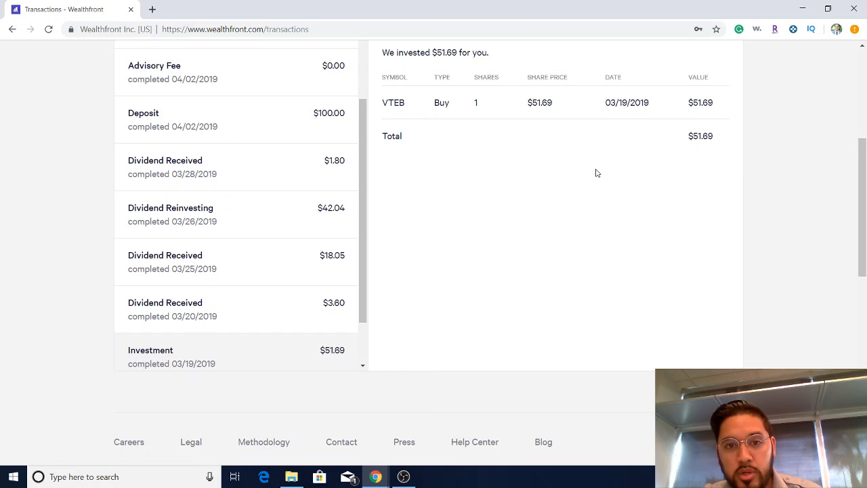
{"action": "scroll", "scroll_direction": "down", "scroll_amount": 3}
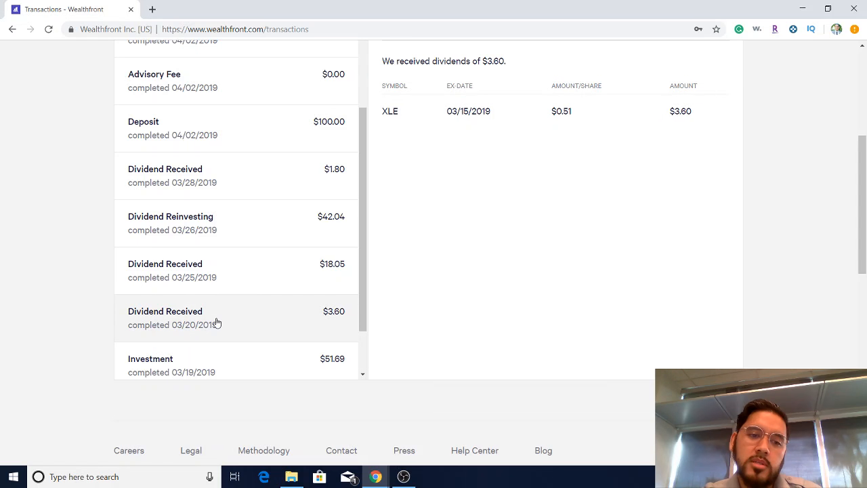
{"action": "mouse_move", "coordinate": [447, 78]}
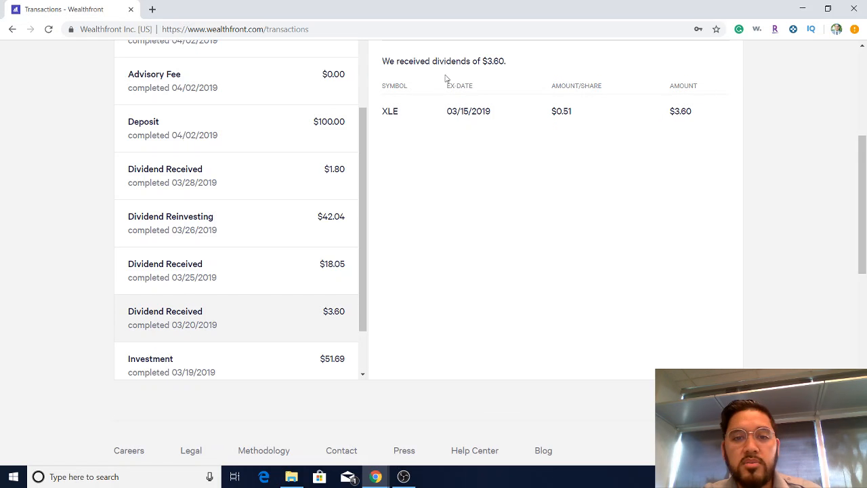
{"action": "mouse_move", "coordinate": [783, 116]}
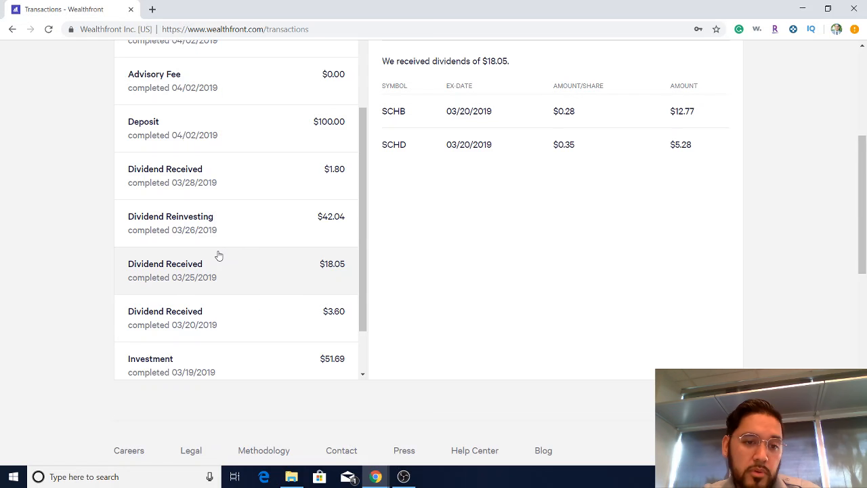
{"action": "mouse_move", "coordinate": [401, 244]}
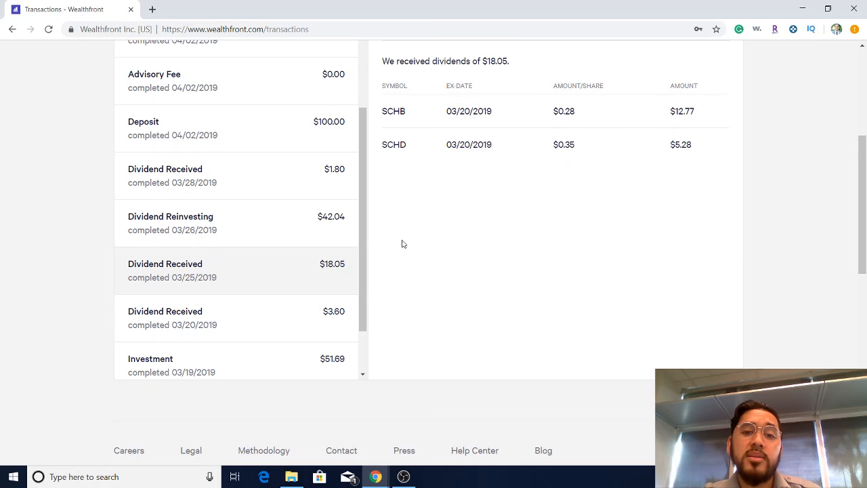
{"action": "mouse_move", "coordinate": [406, 121]}
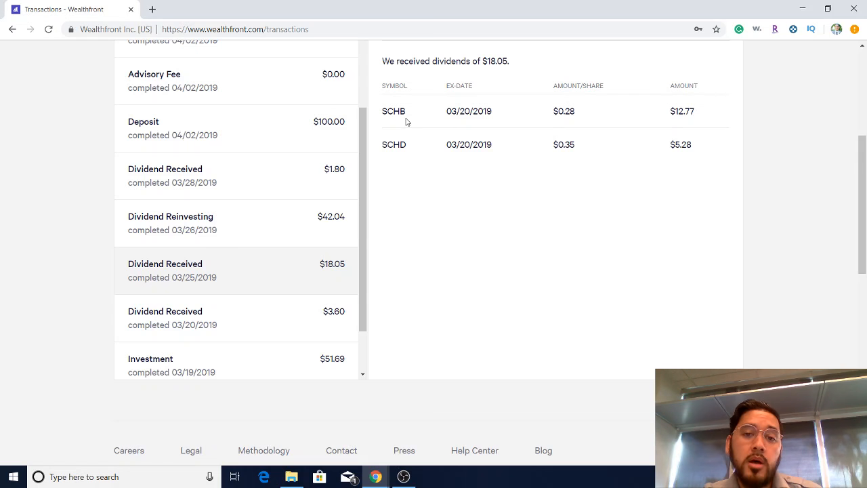
{"action": "mouse_move", "coordinate": [394, 124]}
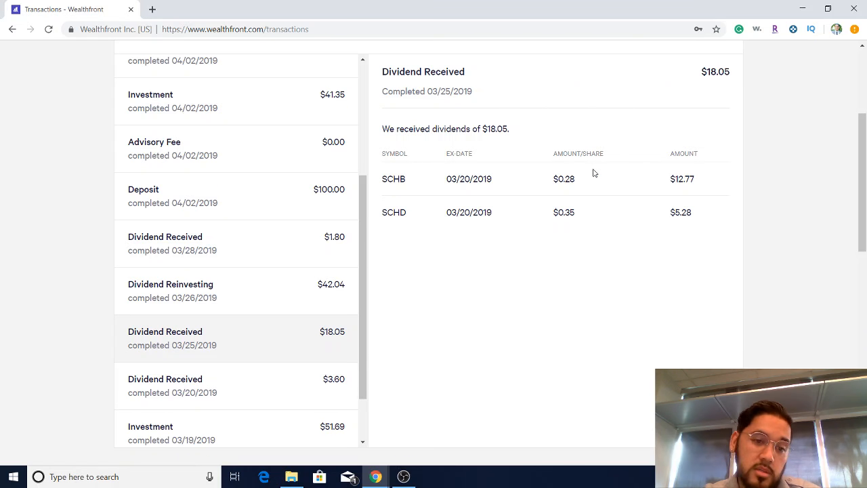
{"action": "mouse_move", "coordinate": [420, 180]}
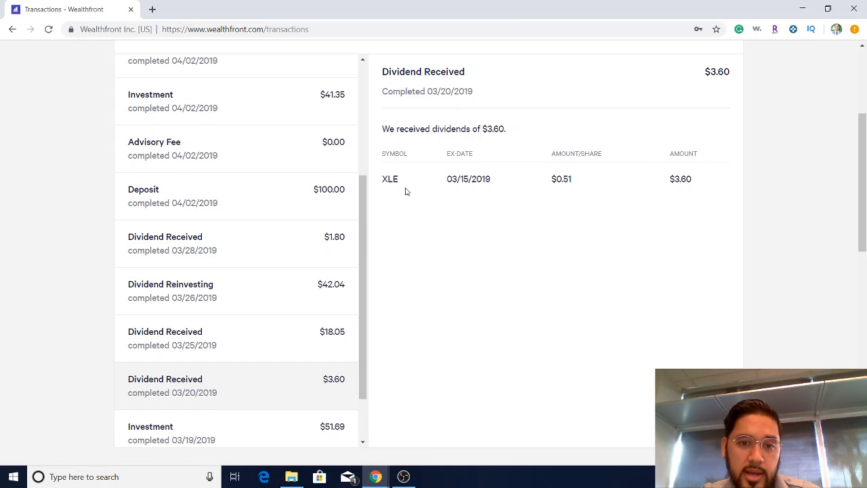
{"action": "mouse_move", "coordinate": [214, 290]}
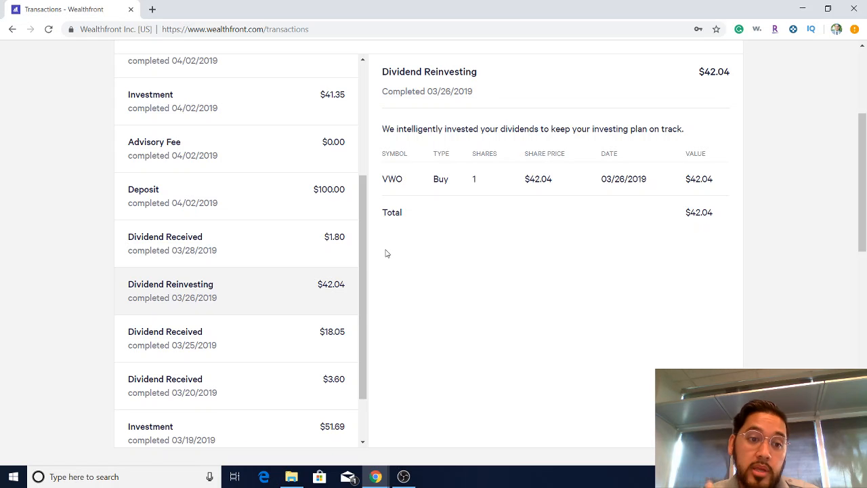
{"action": "mouse_move", "coordinate": [243, 249]}
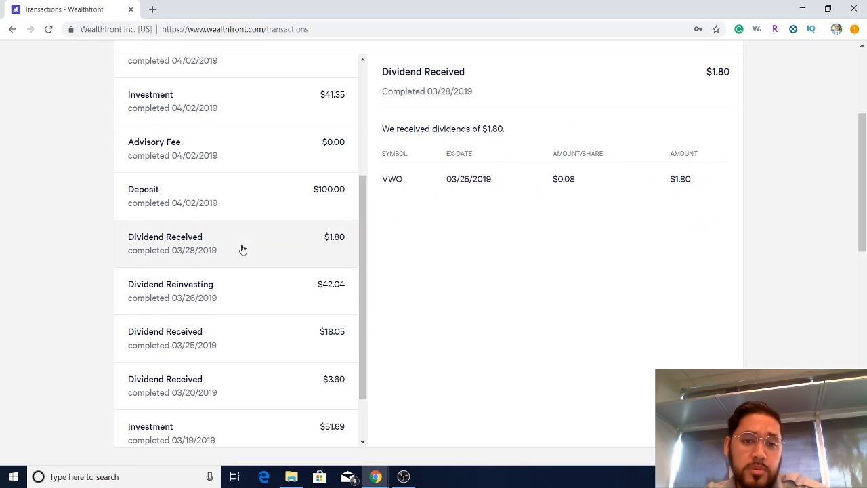
{"action": "mouse_move", "coordinate": [504, 161]}
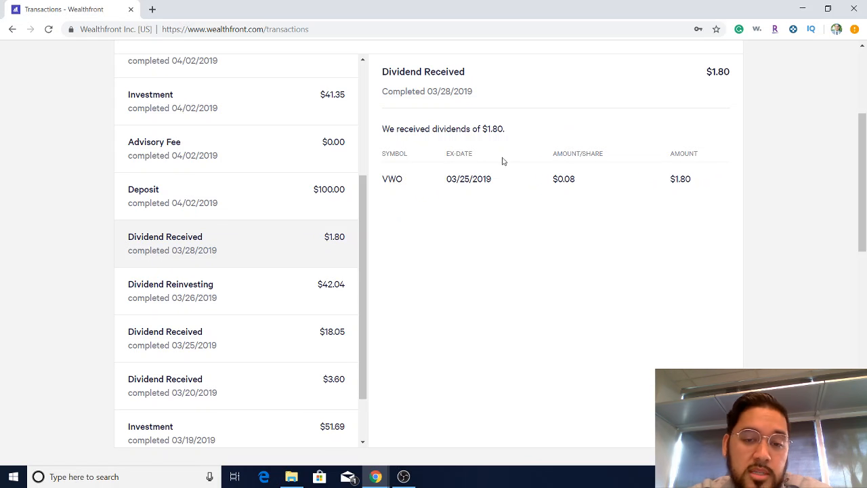
{"action": "mouse_move", "coordinate": [385, 201]}
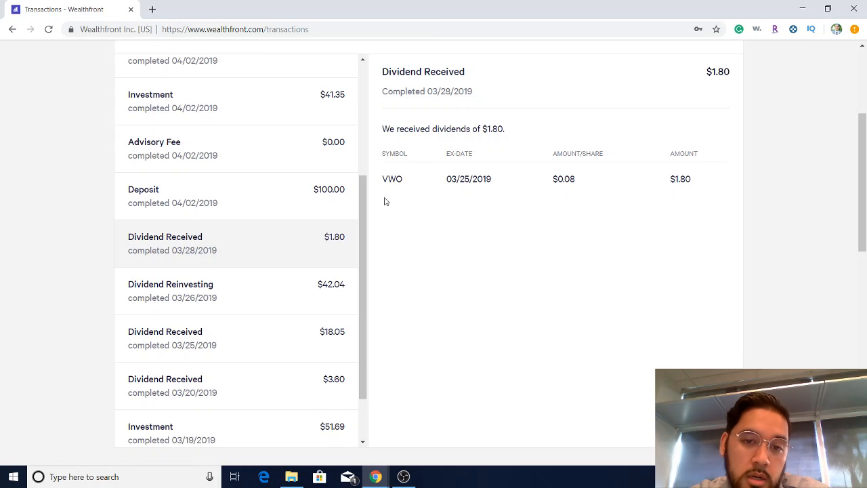
- View the $100.00 deposit details, then the advisory fee: $1.91 fully waived
{"action": "left_click", "coordinate": [235, 196]}
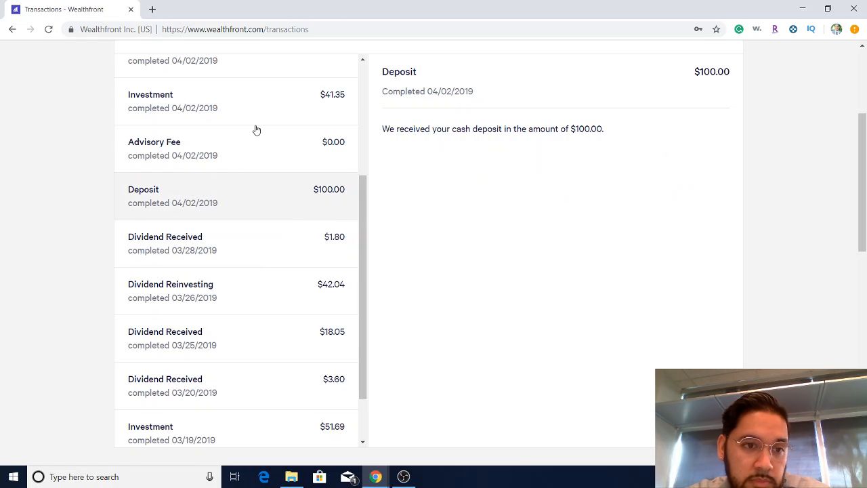
{"action": "left_click", "coordinate": [235, 149]}
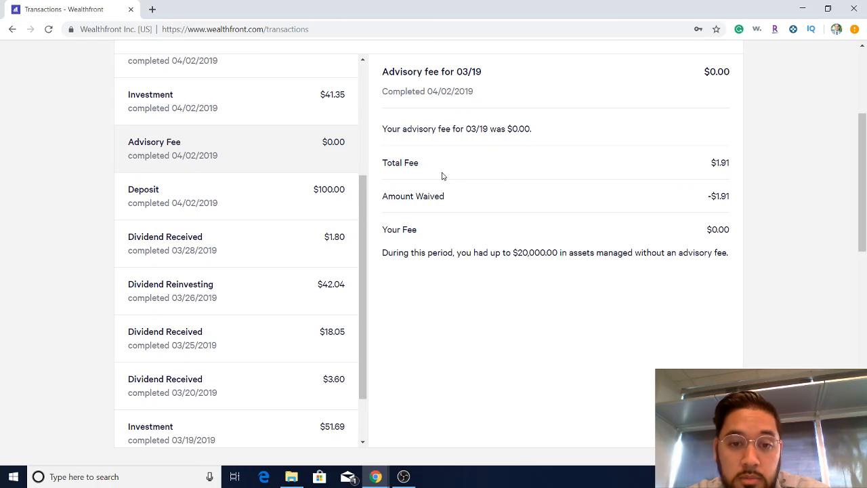
{"action": "mouse_move", "coordinate": [556, 181]}
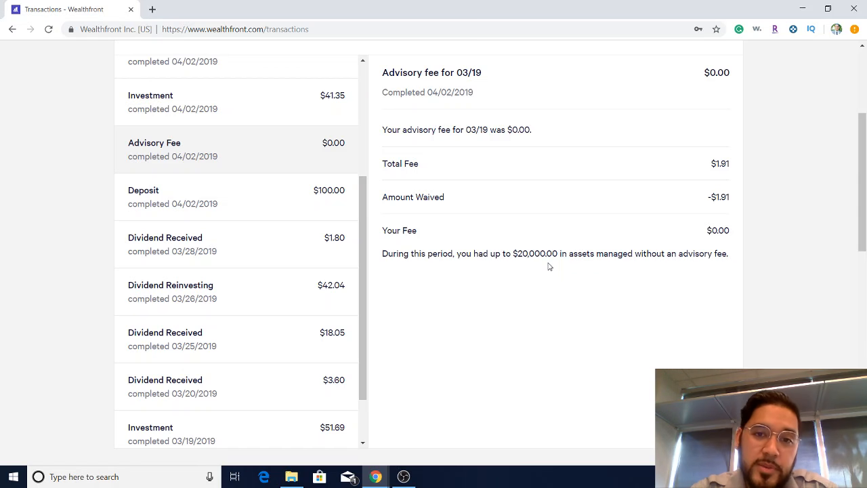
- View the $41.35 VEA investment and the $5.06 dividend from VEA and VIG
{"action": "scroll", "scroll_direction": "up", "scroll_amount": 3}
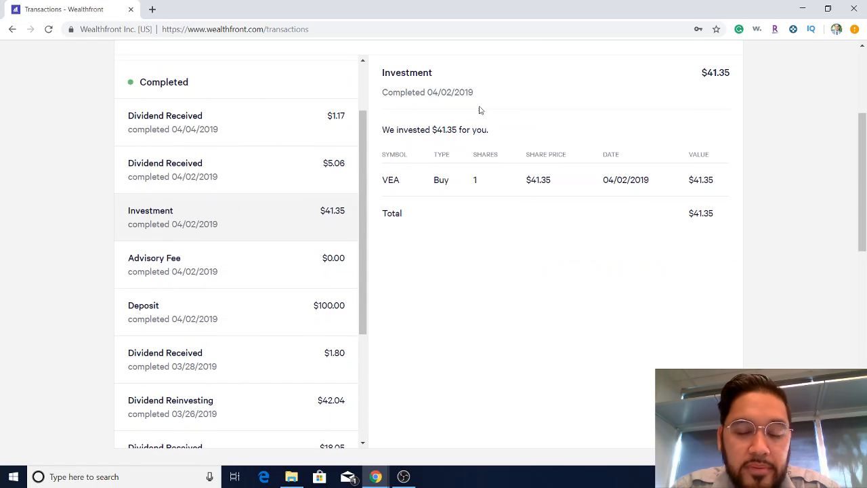
{"action": "mouse_move", "coordinate": [432, 196]}
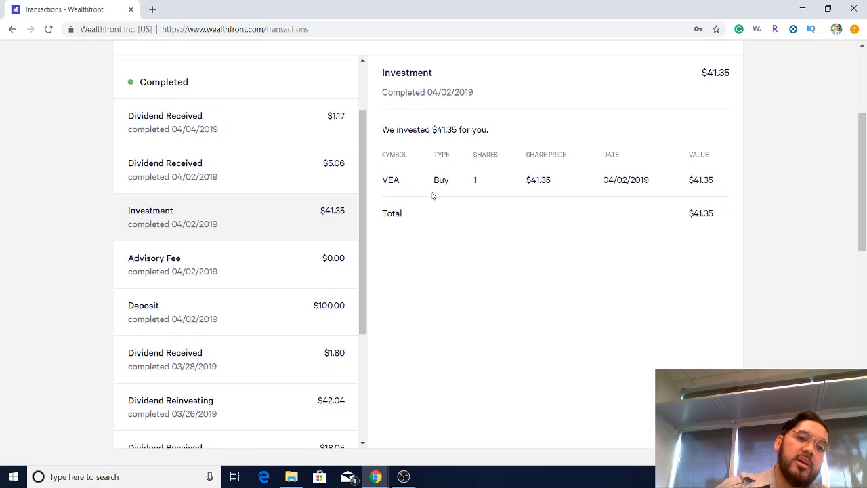
{"action": "mouse_move", "coordinate": [288, 157]}
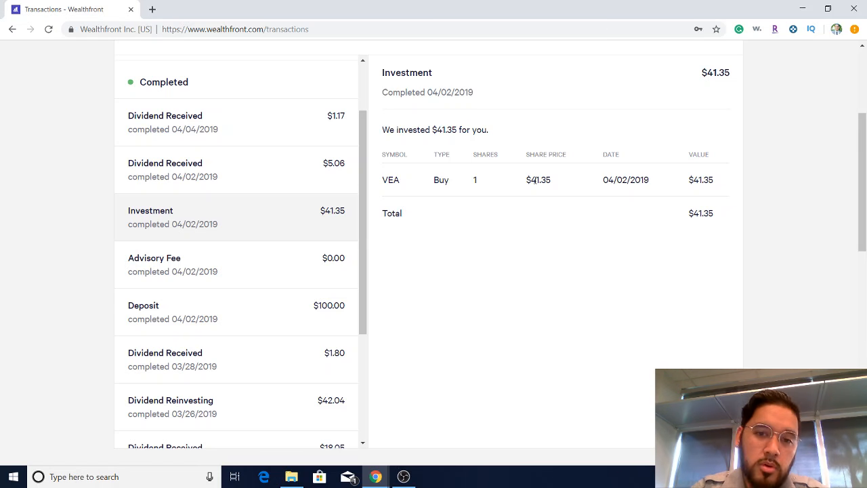
{"action": "mouse_move", "coordinate": [288, 240]}
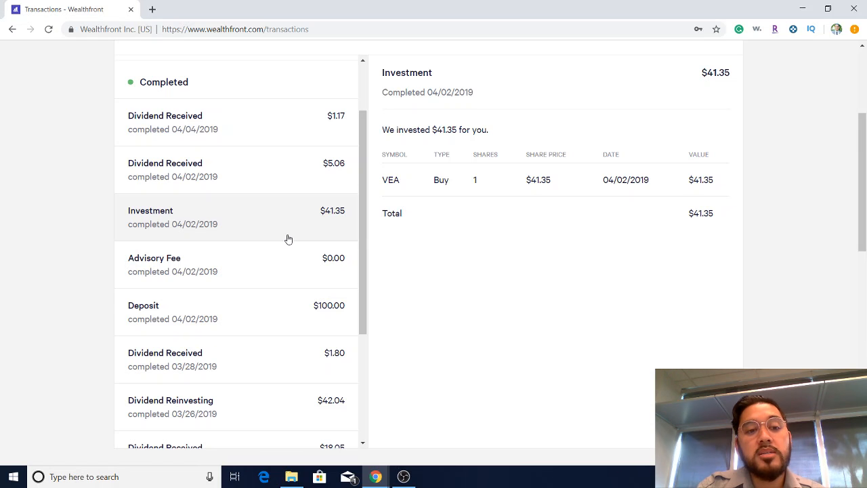
{"action": "right_click", "coordinate": [287, 238]}
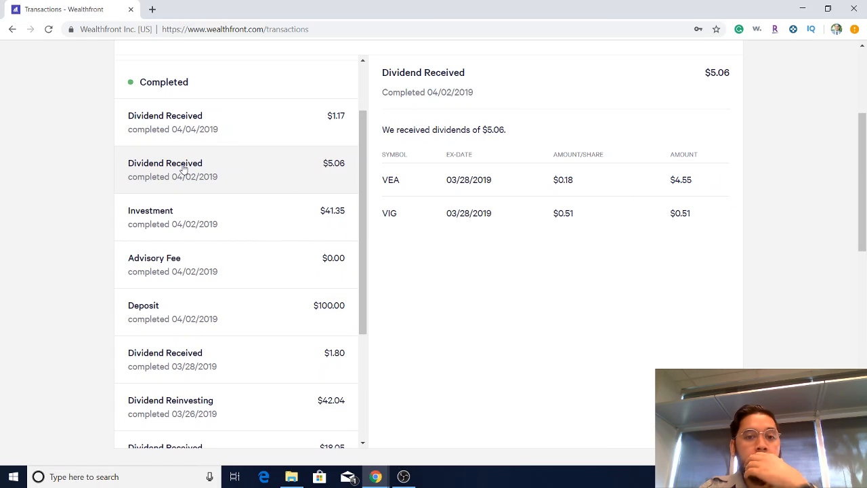
{"action": "mouse_move", "coordinate": [406, 202]}
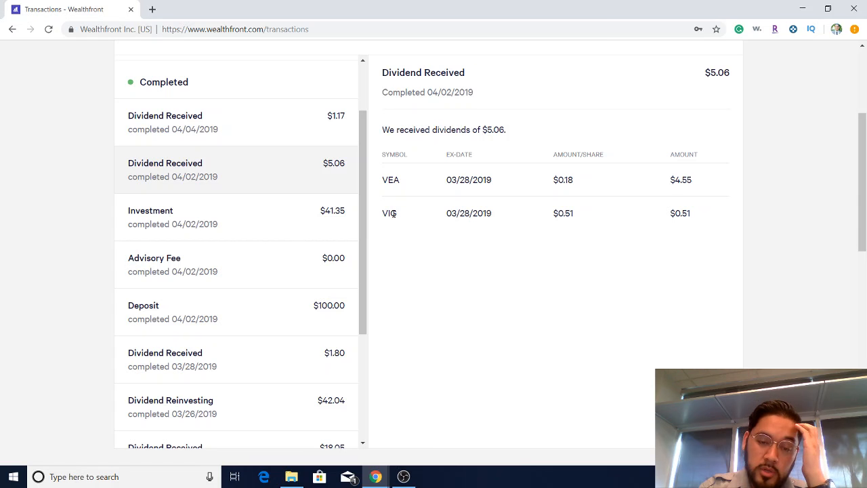
{"action": "mouse_move", "coordinate": [409, 196]}
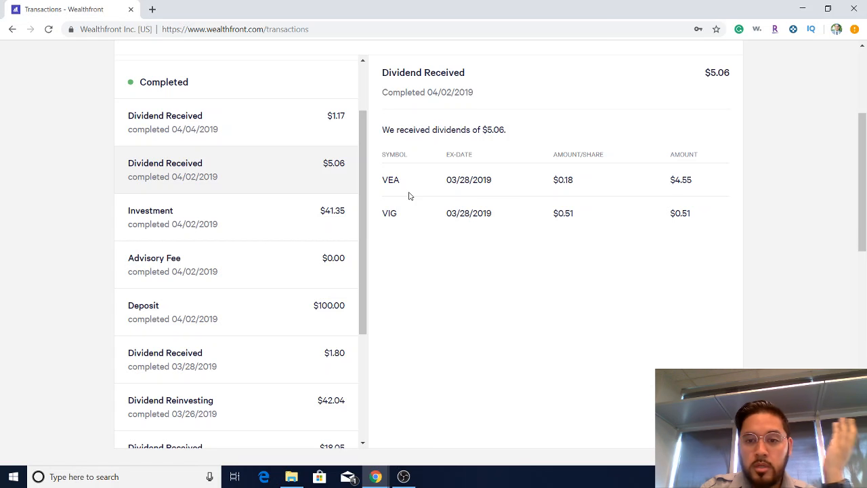
{"action": "mouse_move", "coordinate": [216, 131]}
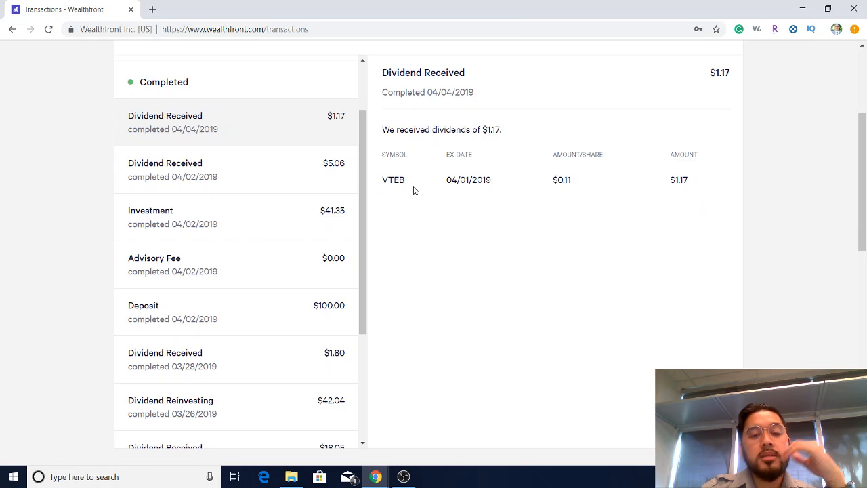
{"action": "mouse_move", "coordinate": [435, 205]}
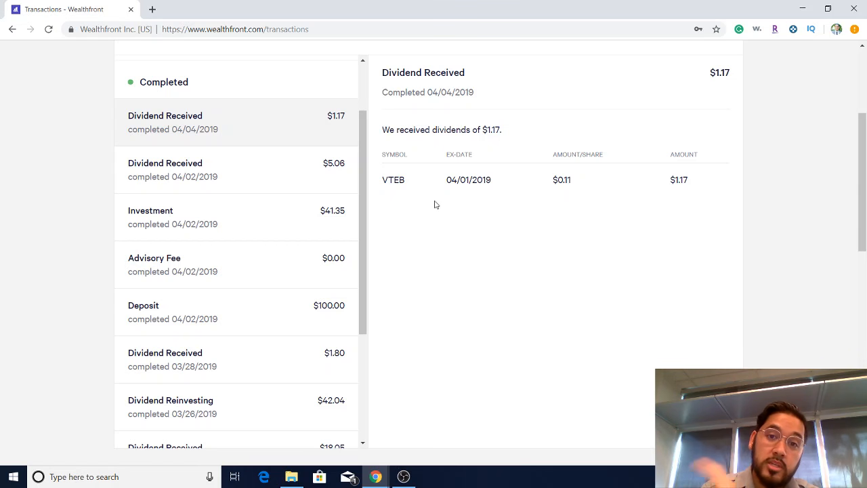
{"action": "mouse_move", "coordinate": [417, 190]}
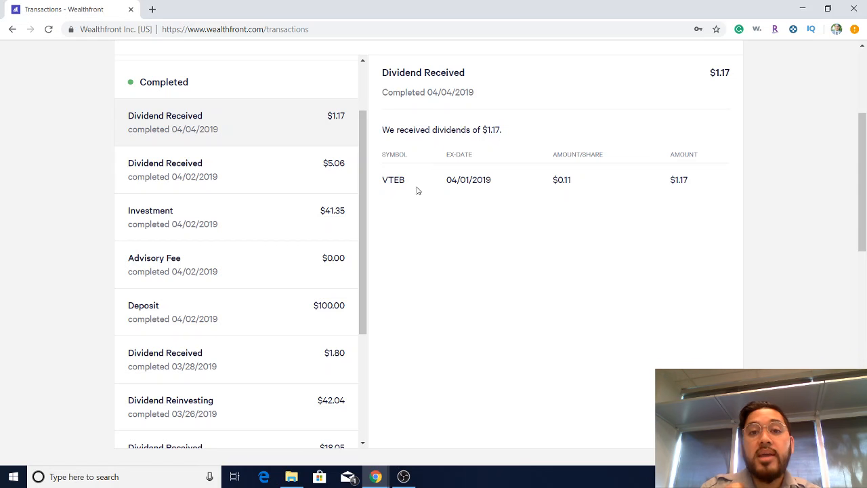
{"action": "mouse_move", "coordinate": [430, 185]}
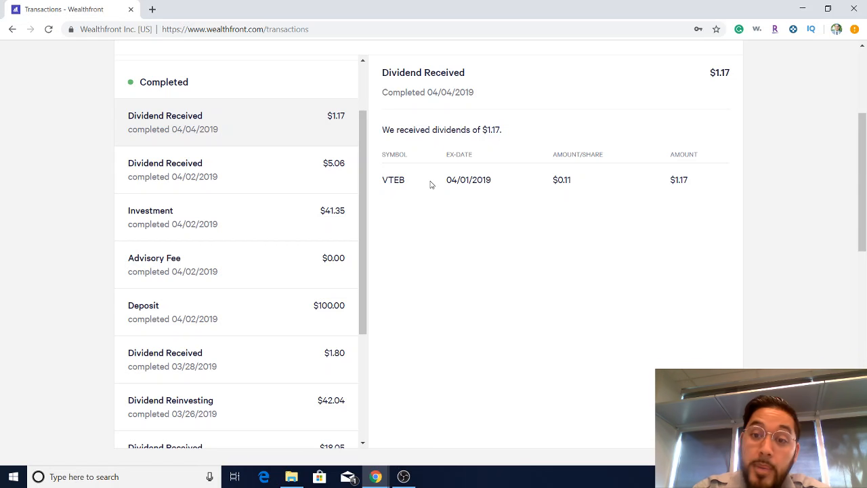